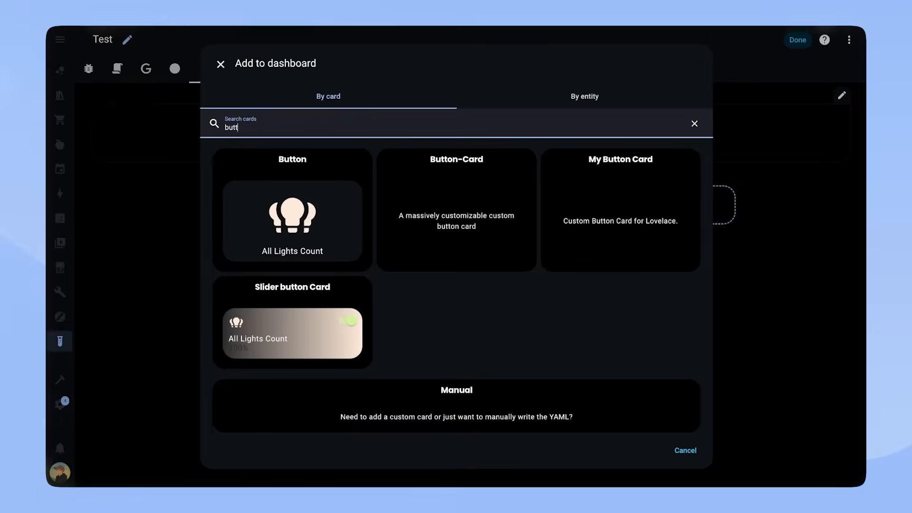
# Add a Button-Card whose entity template returns "person." + user.name.toLowerCase().
pyautogui.click(456, 209)
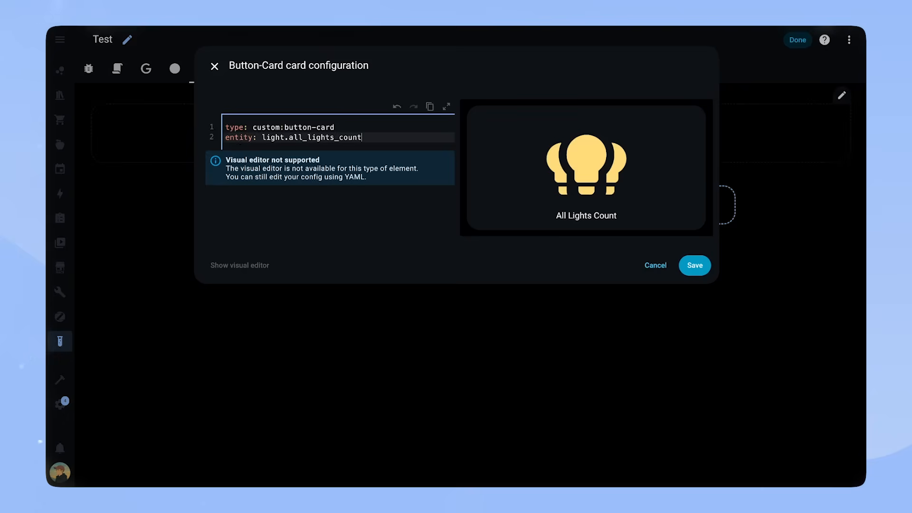
pyautogui.write("'[[[")
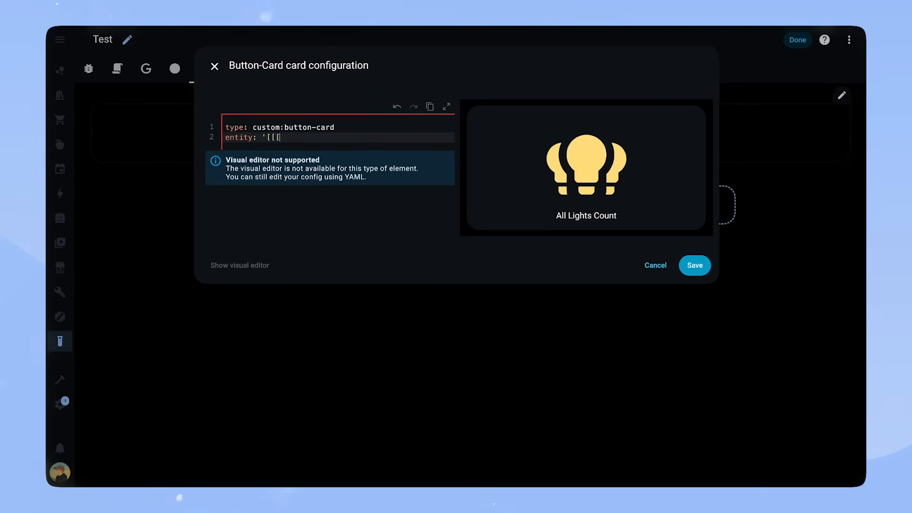
pyautogui.write('return "')
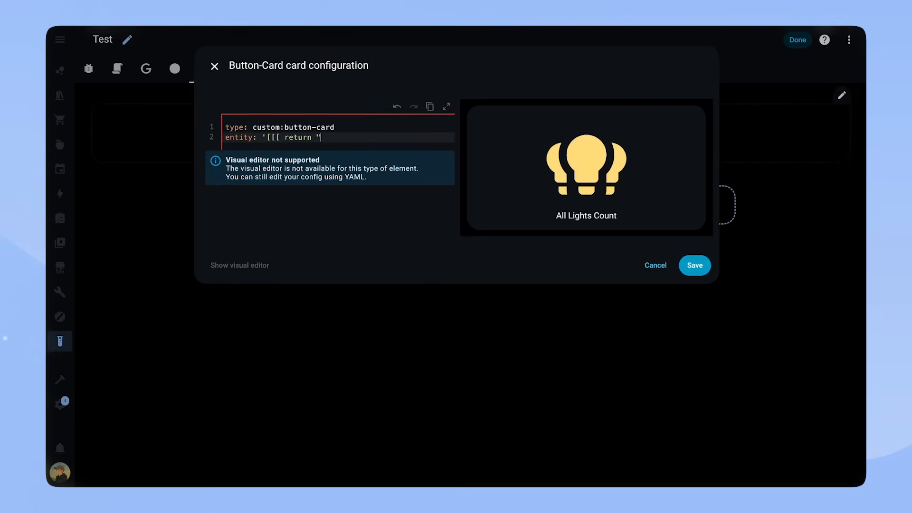
pyautogui.write('person." +')
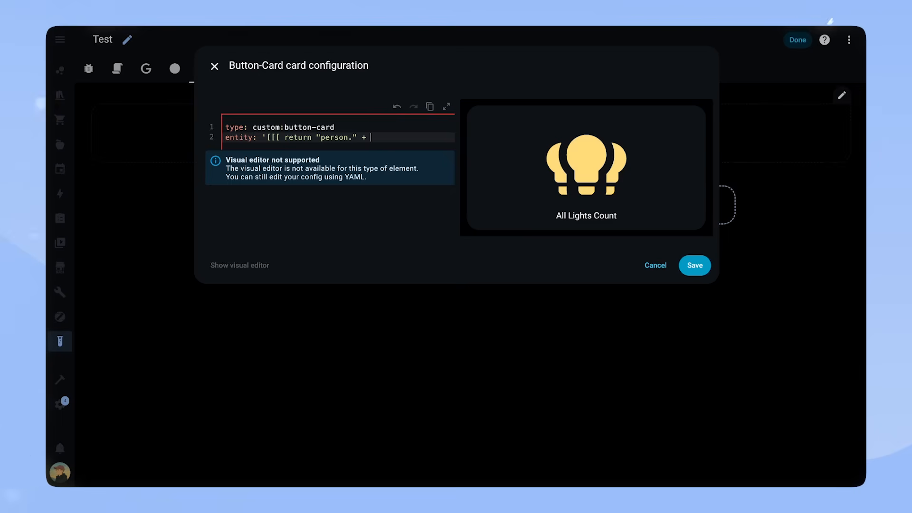
pyautogui.write('user.name.toLowerCase')
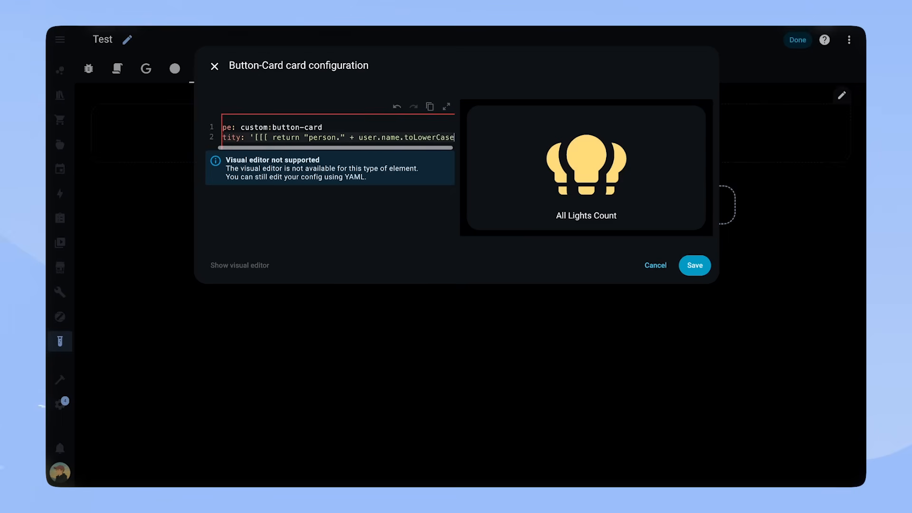
pyautogui.write("() ]]]'")
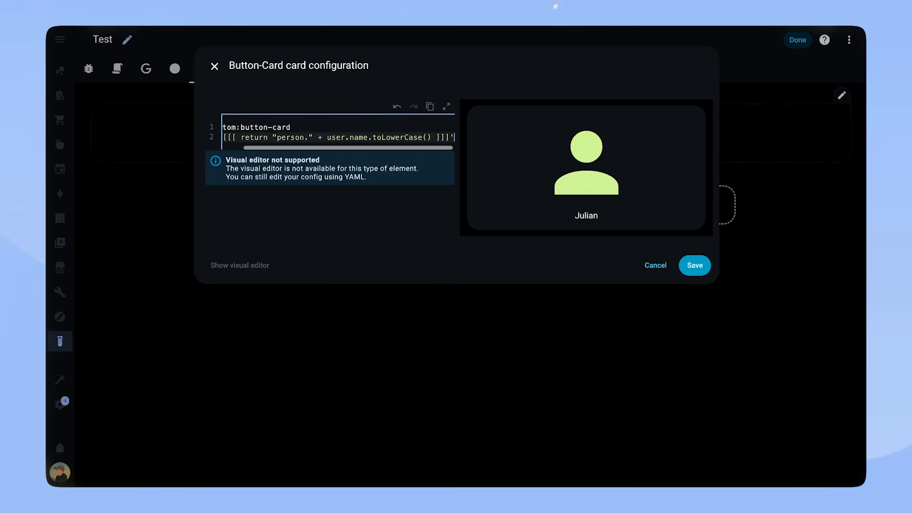
pyautogui.write('va')
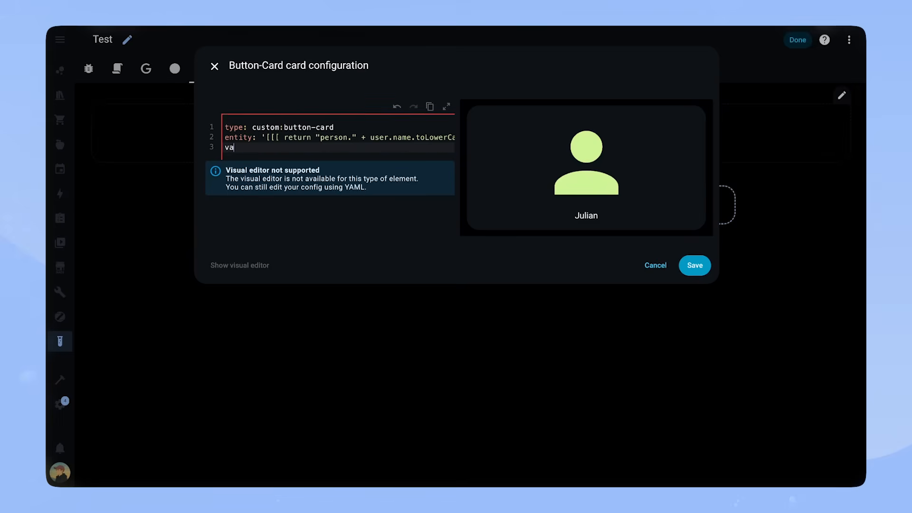
# Add a variables block with person1–person4, e.g. person.anna and person.dog_simone.
pyautogui.write('riables:')
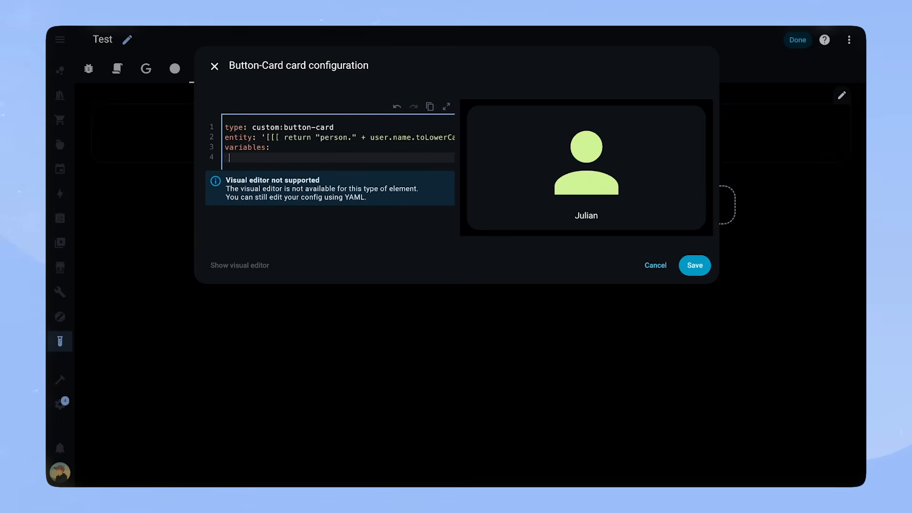
pyautogui.write('person1: person.anna')
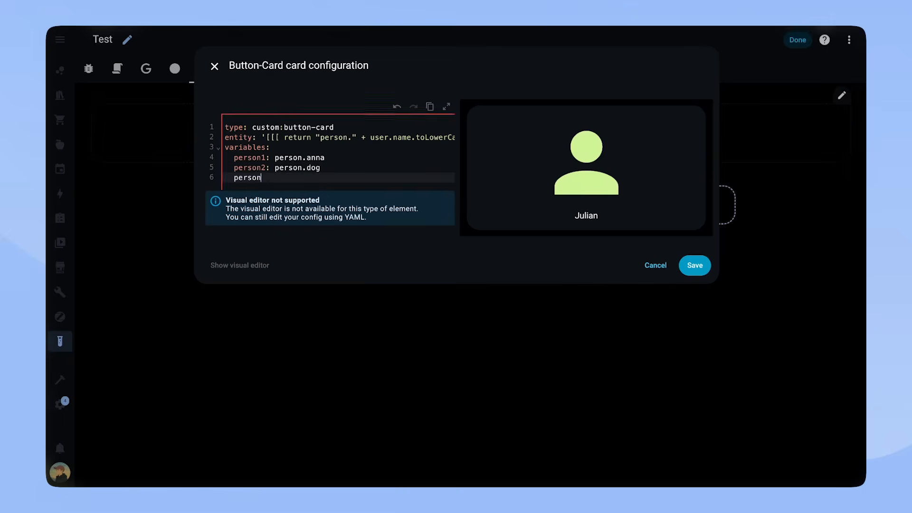
pyautogui.write('3: person.dog_simone')
pyautogui.write('person4: person.guest')
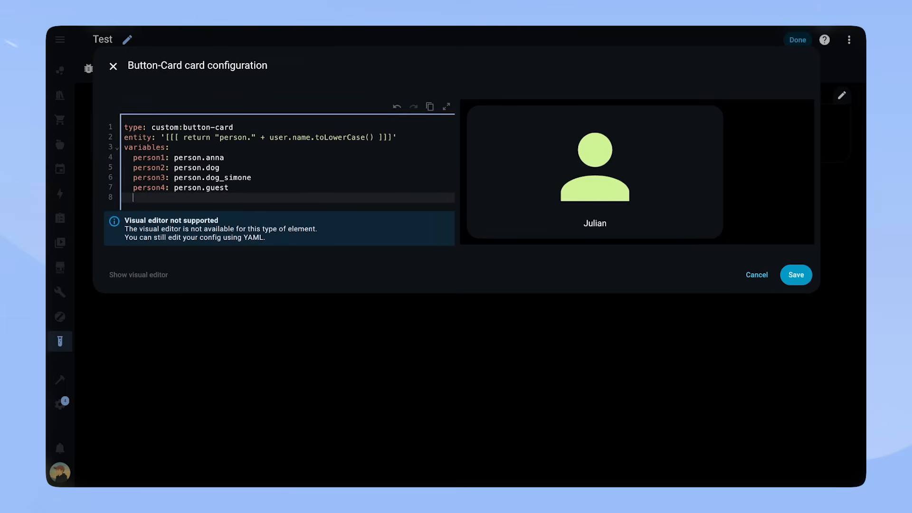
# Set the card name to the template returning "Hello, " + user.name.
pyautogui.write("name: '[[[")
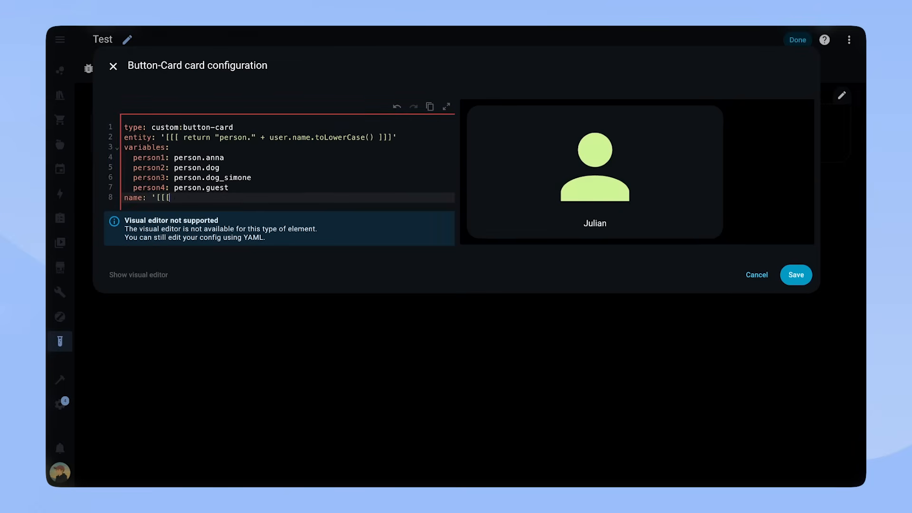
pyautogui.write('return "Hello, " ä')
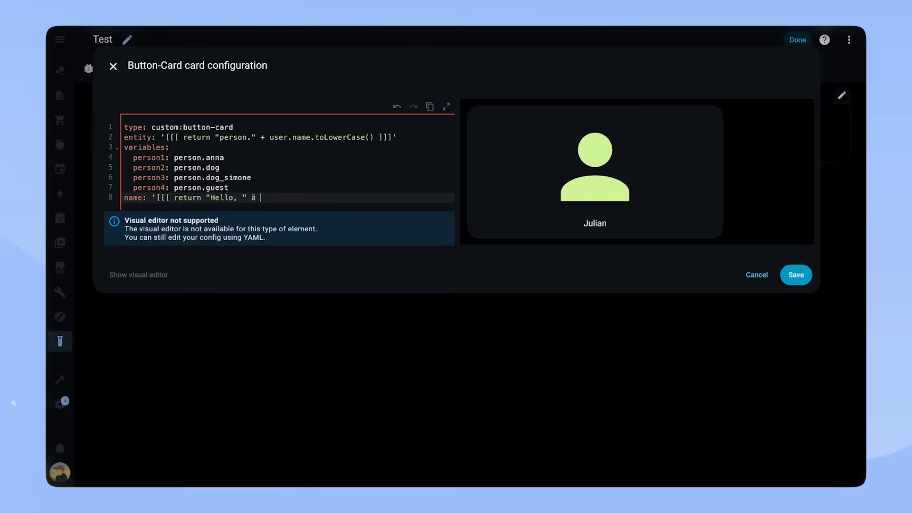
pyautogui.write('+ user.name')
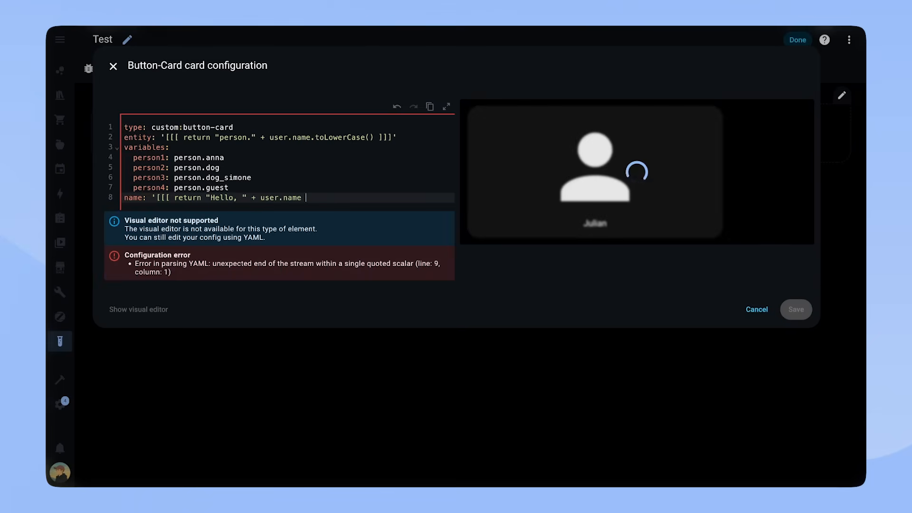
pyautogui.write("]]]'")
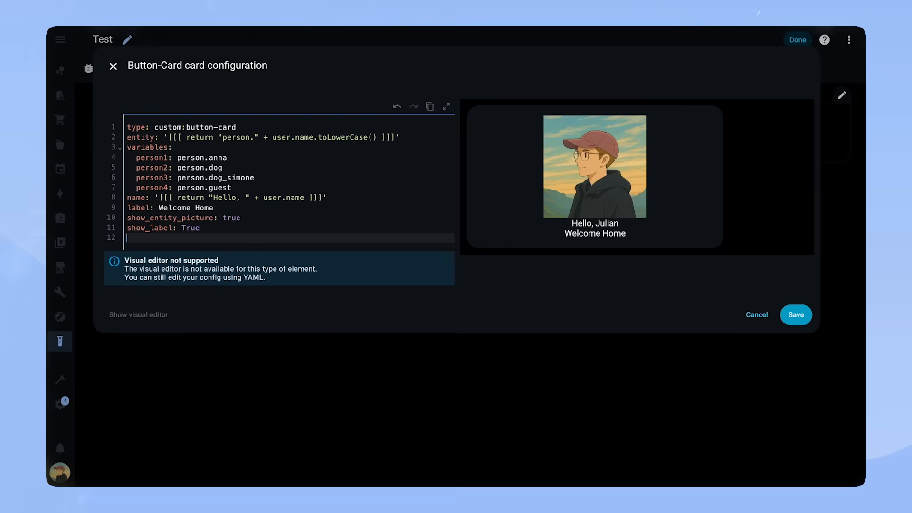
pyautogui.moveTo(259, 243)
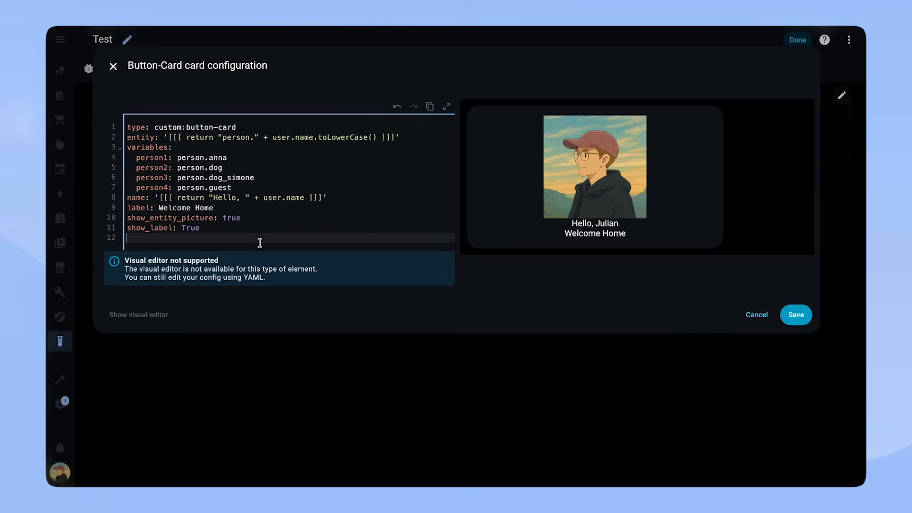
# Add a more-info tap_action to the greeting card.
pyautogui.write('tap_action:')
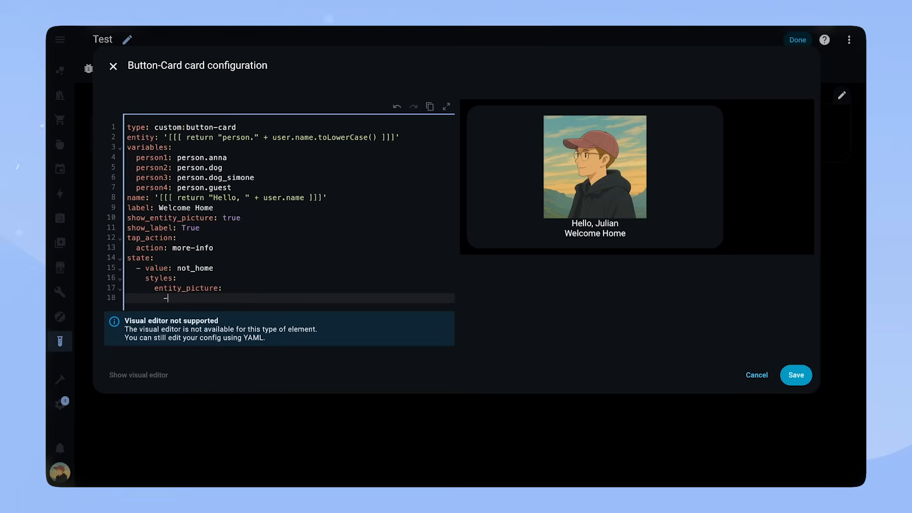
# Grey out away pictures with grayscale(100%) and add grid areas 'i n one two three four'.
pyautogui.write('- filter: grayscale(100%')
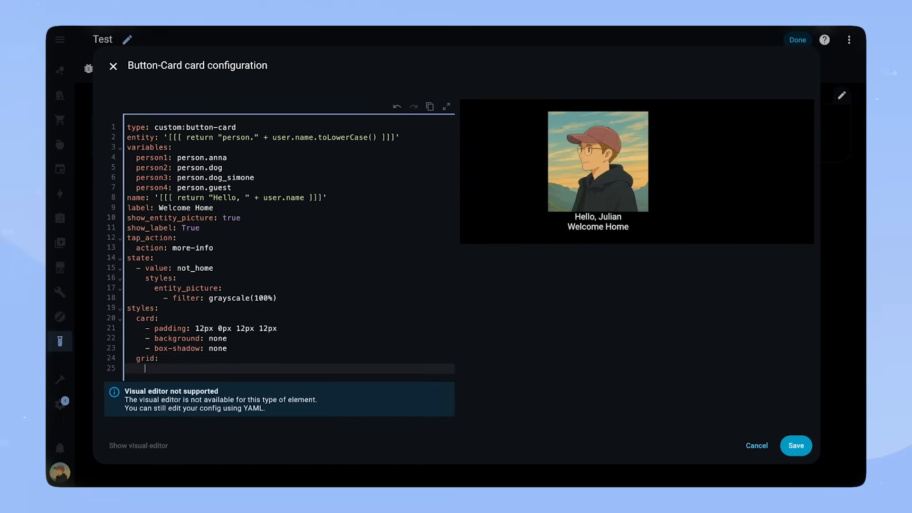
pyautogui.write('- grid-template-areas:')
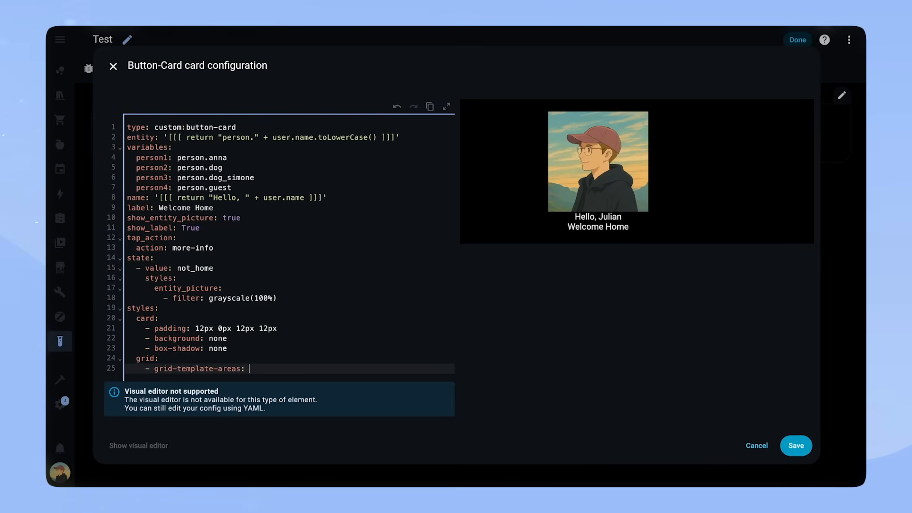
pyautogui.write('"\'i n one two th')
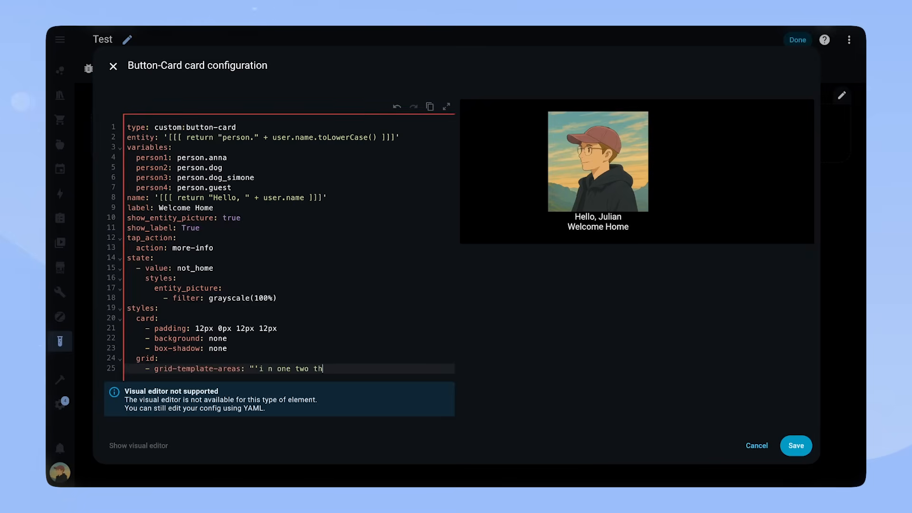
pyautogui.write("ree four' 'i l one two three four")
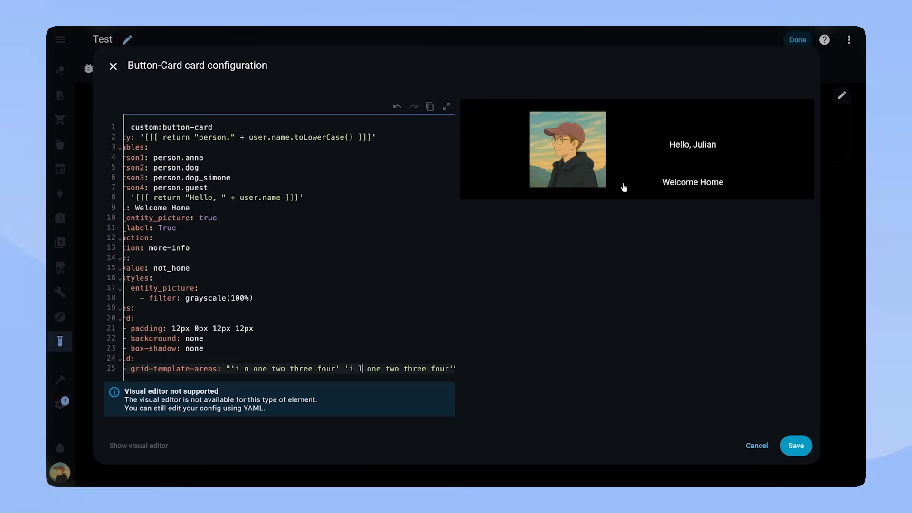
pyautogui.write('- grid-template-columns:')
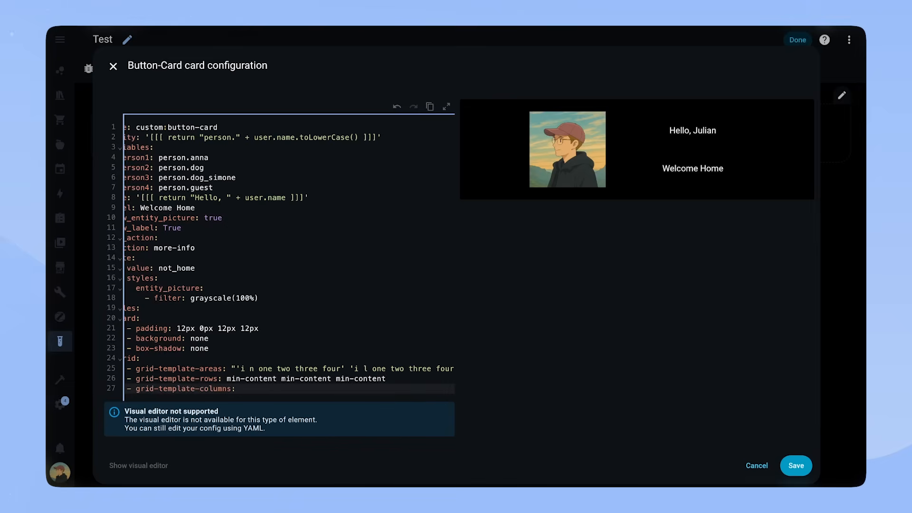
# Set grid columns 50px 1fr 50px 50px, 15px font size, and a 40px picture.
pyautogui.write('50px 1fr 50px 50px 50px 50px')
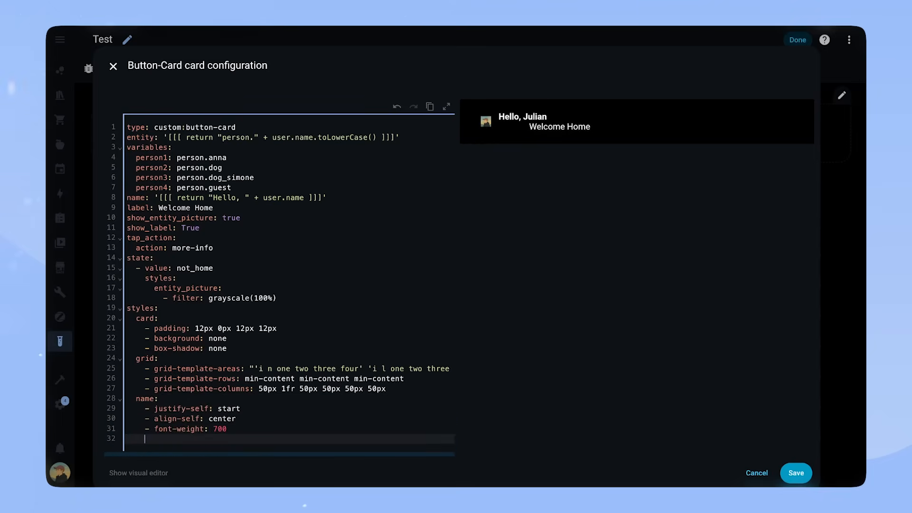
pyautogui.write('- font-size: 15px')
pyautogui.write('- h')
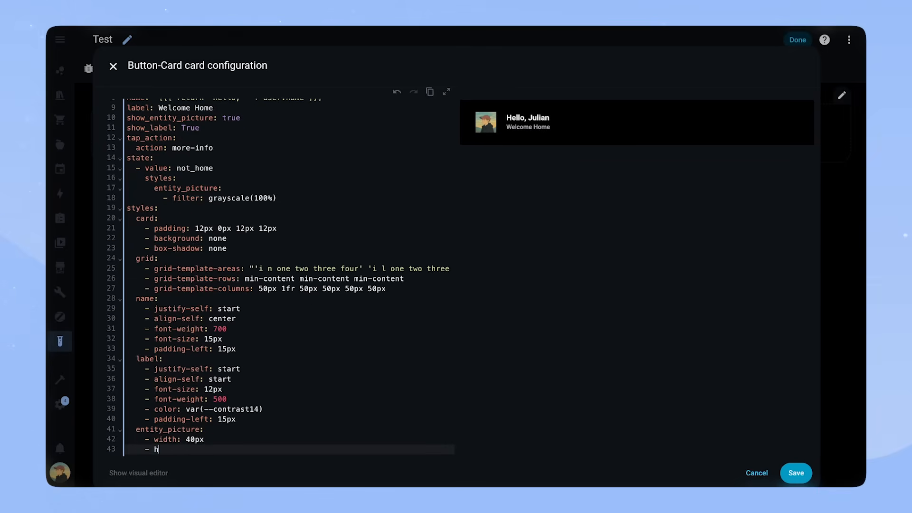
pyautogui.write('eight: 40px')
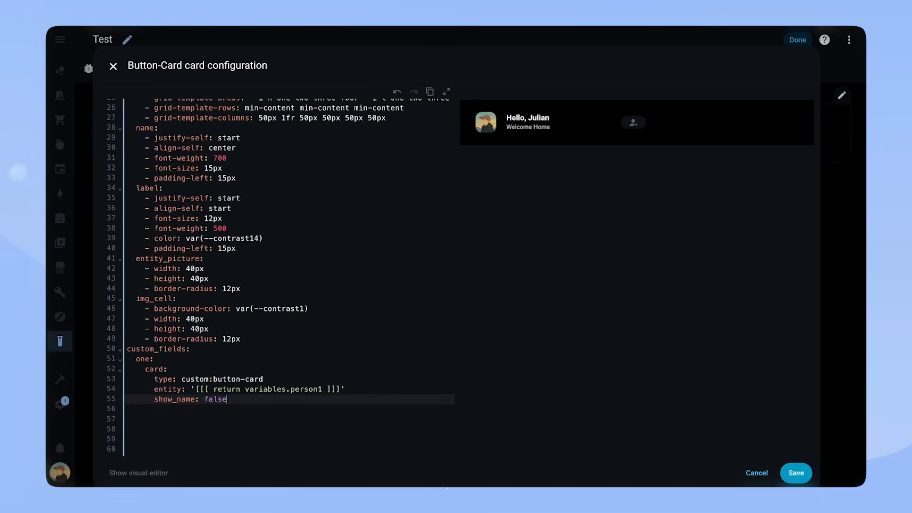
# Add custom field 'one' with a nested person1 card showing its picture and away state.
pyautogui.write('show_entity_picture: true')
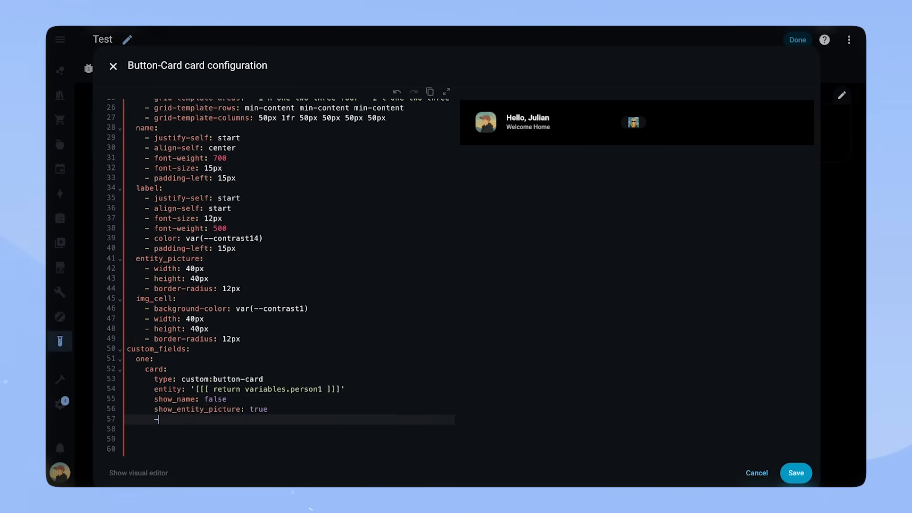
pyautogui.write('state:')
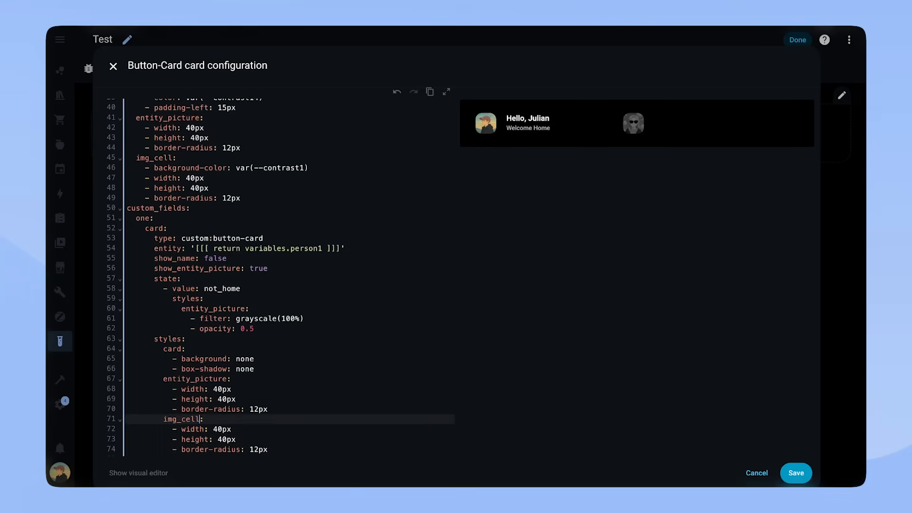
# Copy the 'one' avatar block and paste it as fields two, three and four.
pyautogui.write('- background-color: var(--contrast1')
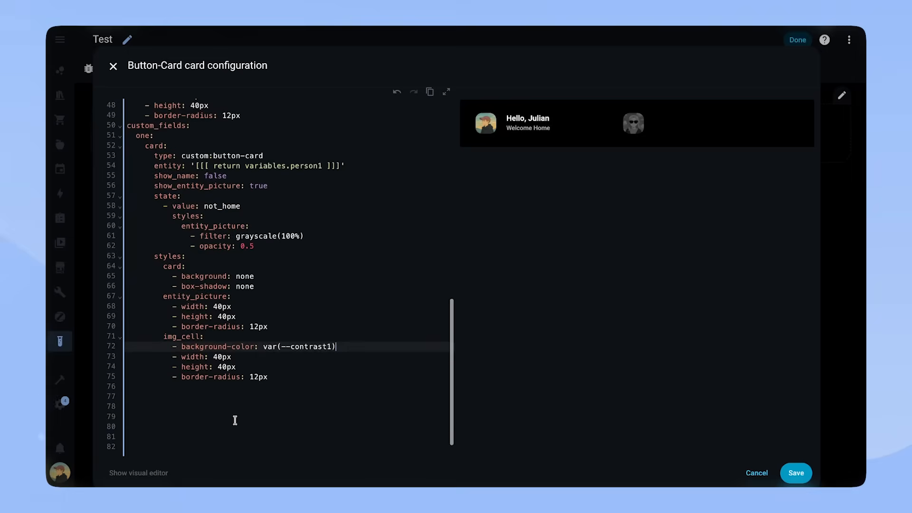
pyautogui.click(269, 376)
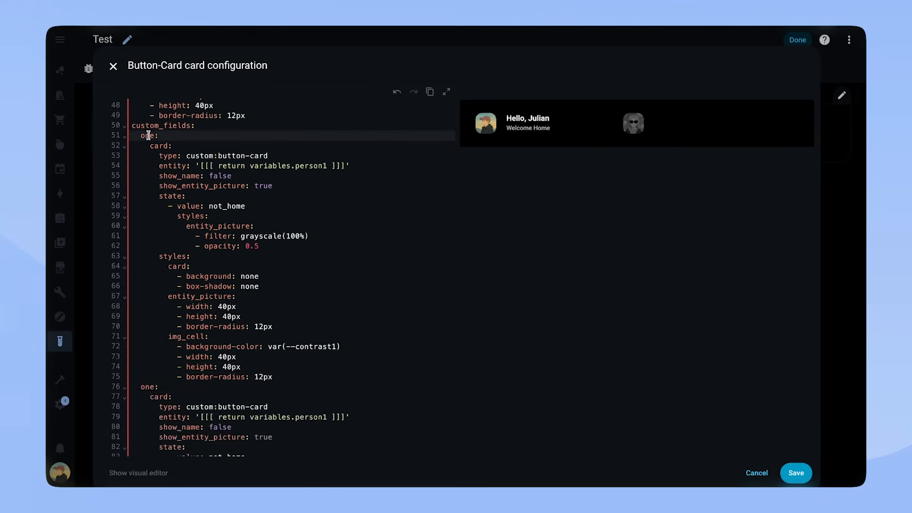
pyautogui.write('two')
pyautogui.write('- margin-left: 20px')
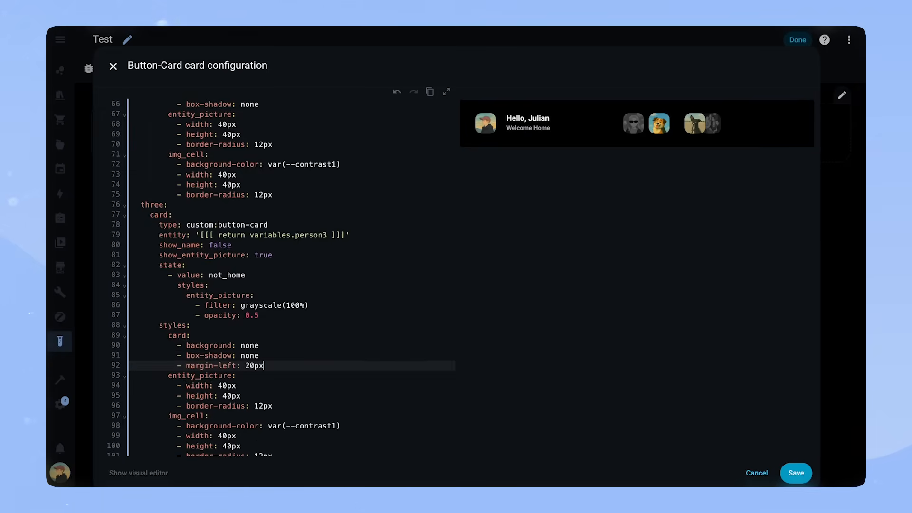
# Scroll through the YAML, adding margin-left offsets (20px, 40px, …) to each avatar card.
pyautogui.scroll(-3)
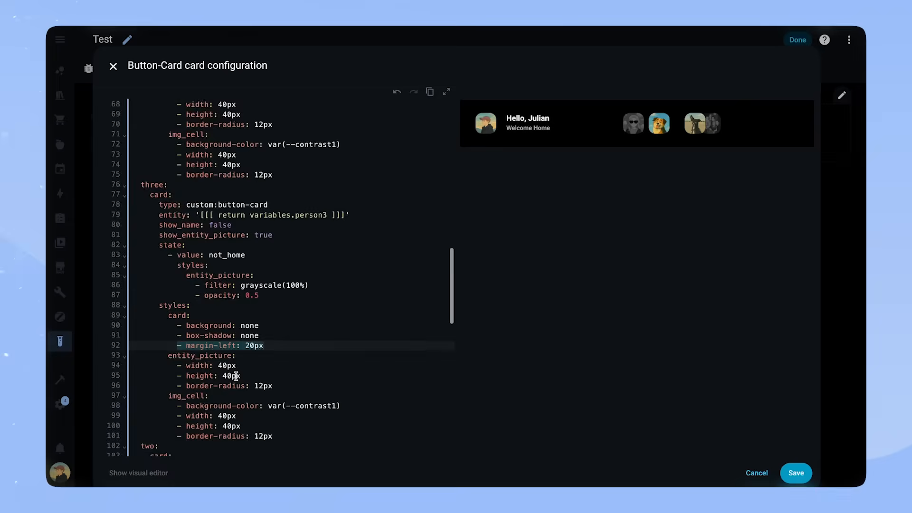
pyautogui.scroll(-3)
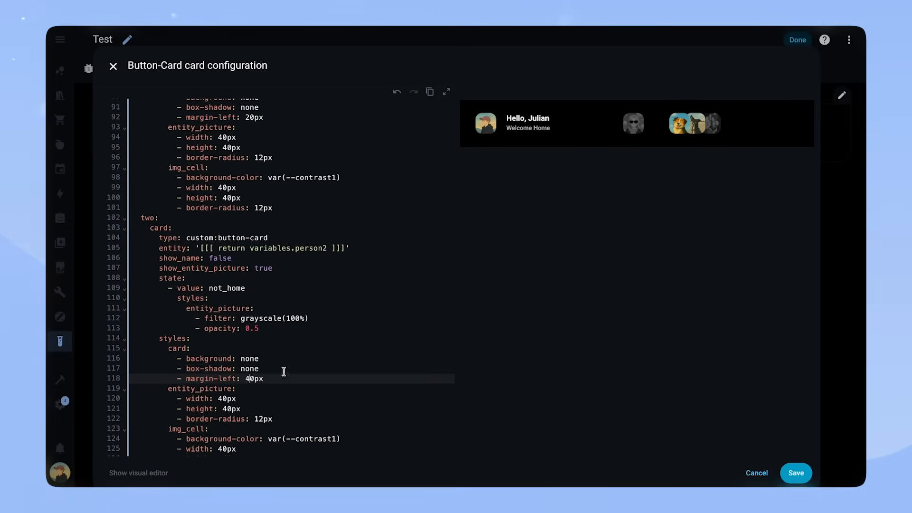
pyautogui.scroll(-3)
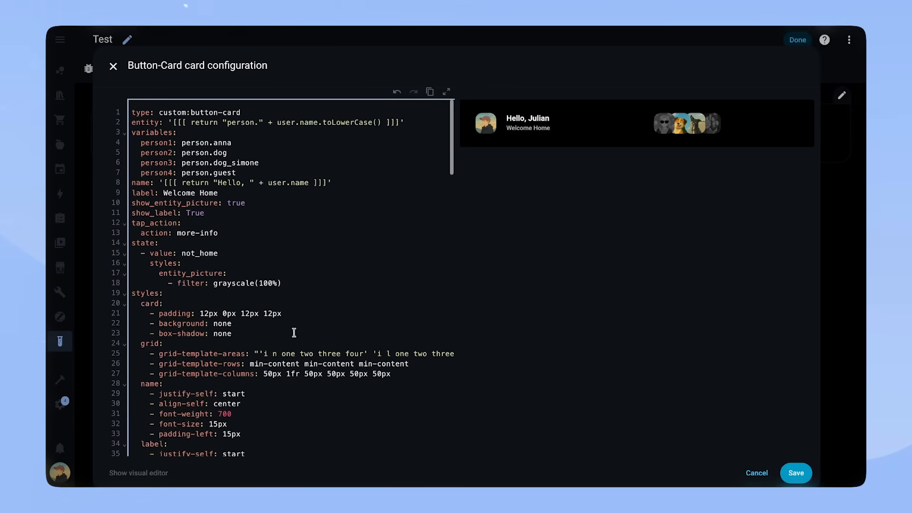
# Save the greeting card configuration and exit dashboard edit mode.
pyautogui.click(795, 473)
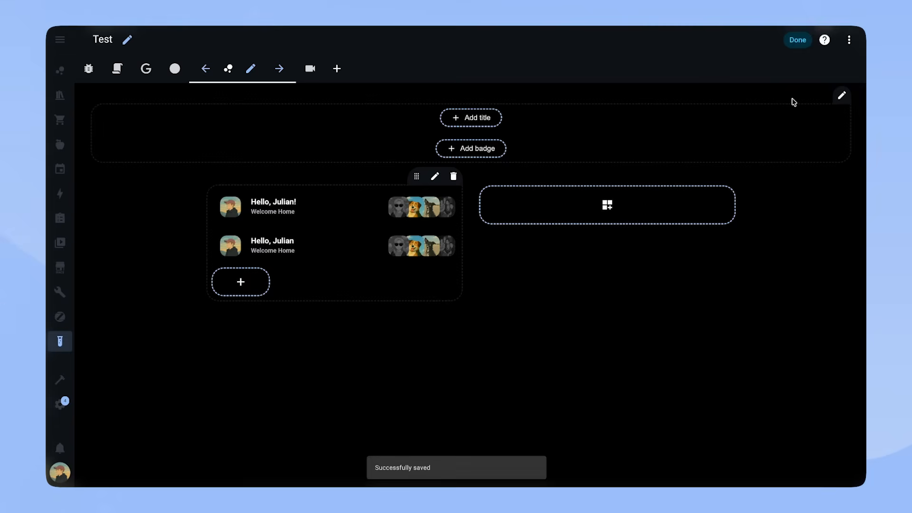
pyautogui.click(797, 39)
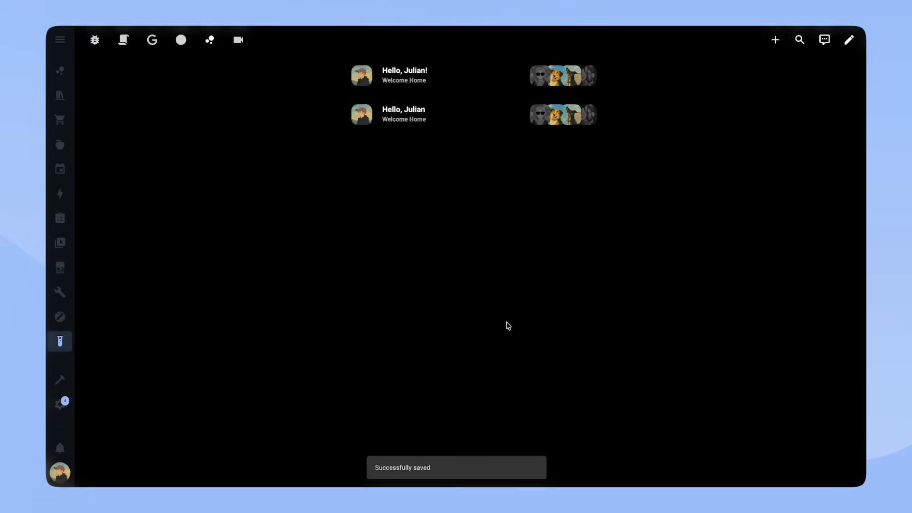
pyautogui.moveTo(675, 347)
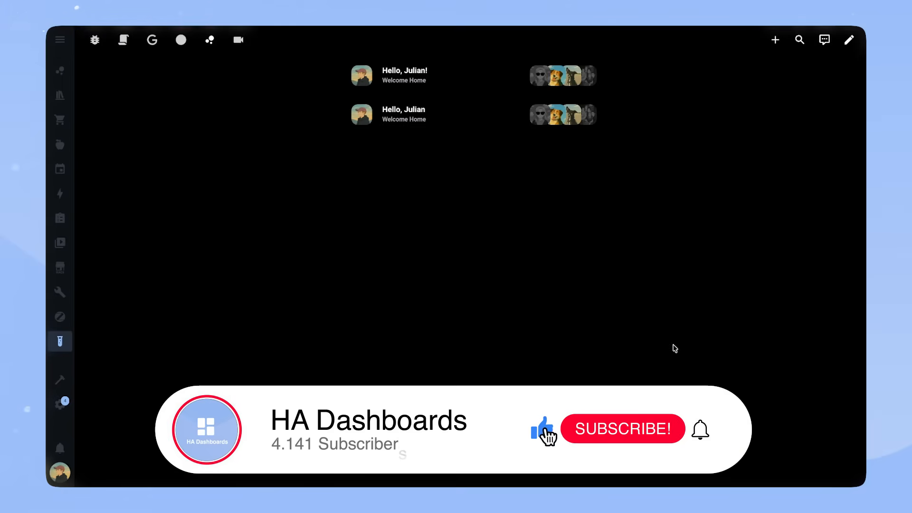
pyautogui.click(622, 429)
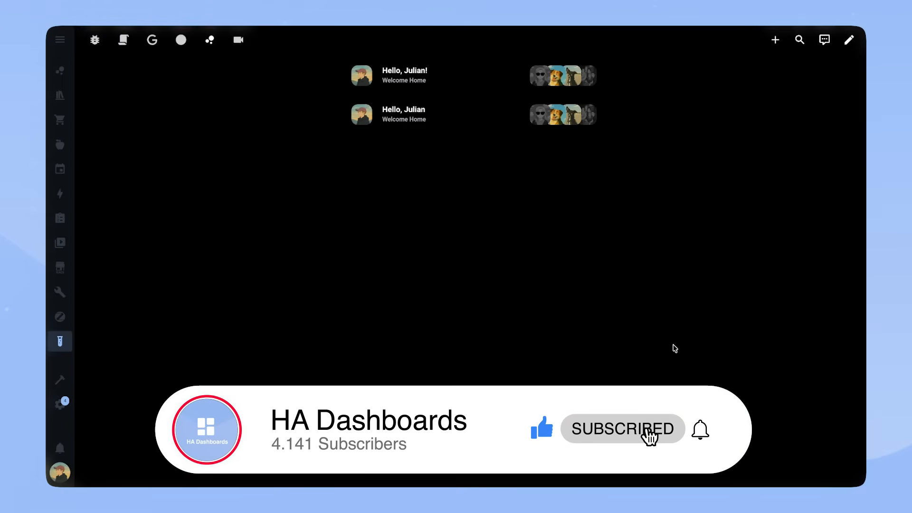